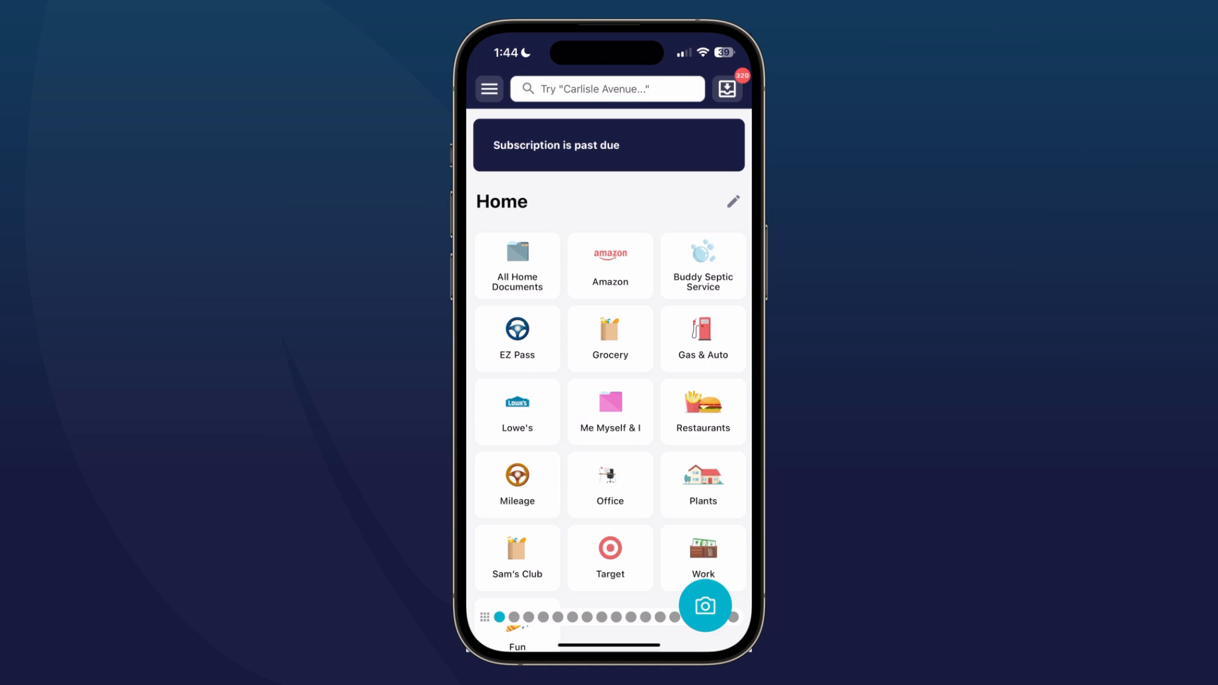
# Step: Start a new report from the Reports list in the side menu
pyautogui.click(489, 89)
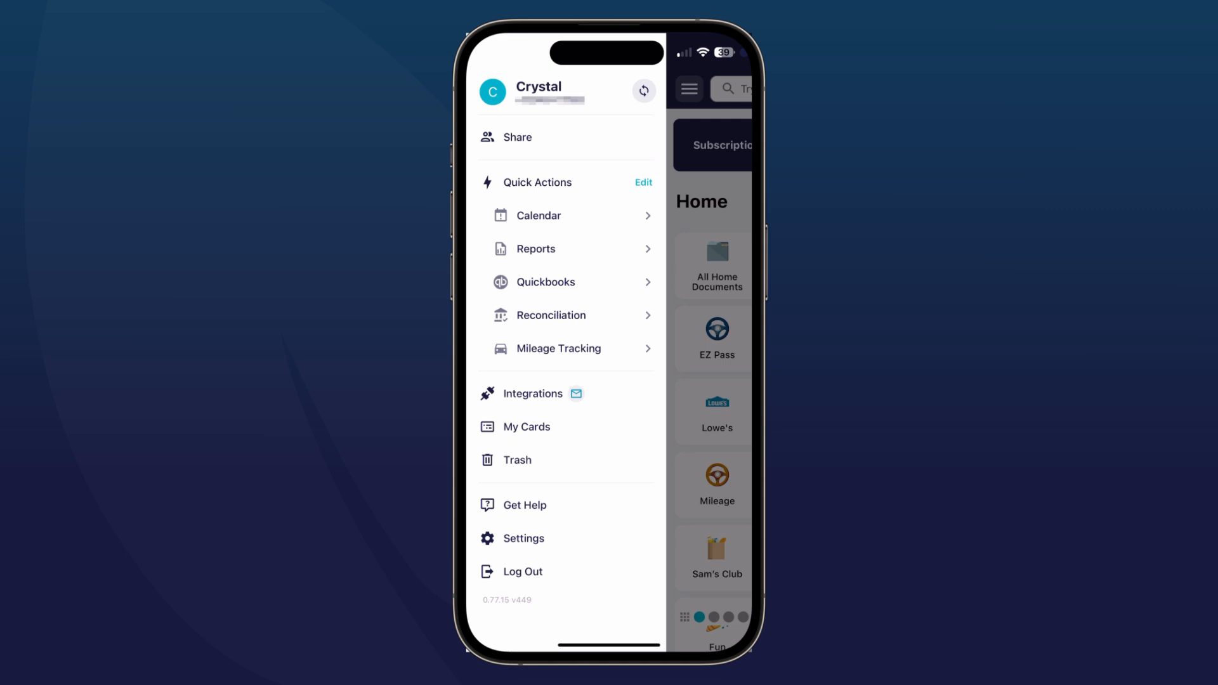
pyautogui.click(535, 249)
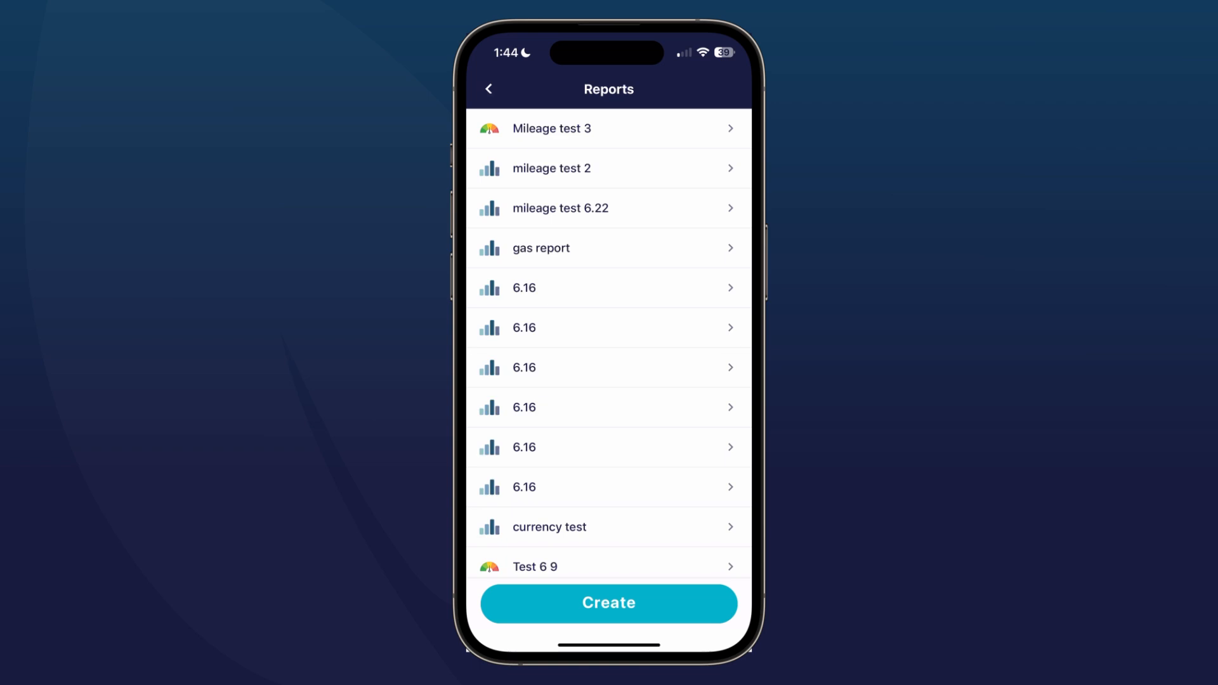
pyautogui.click(608, 602)
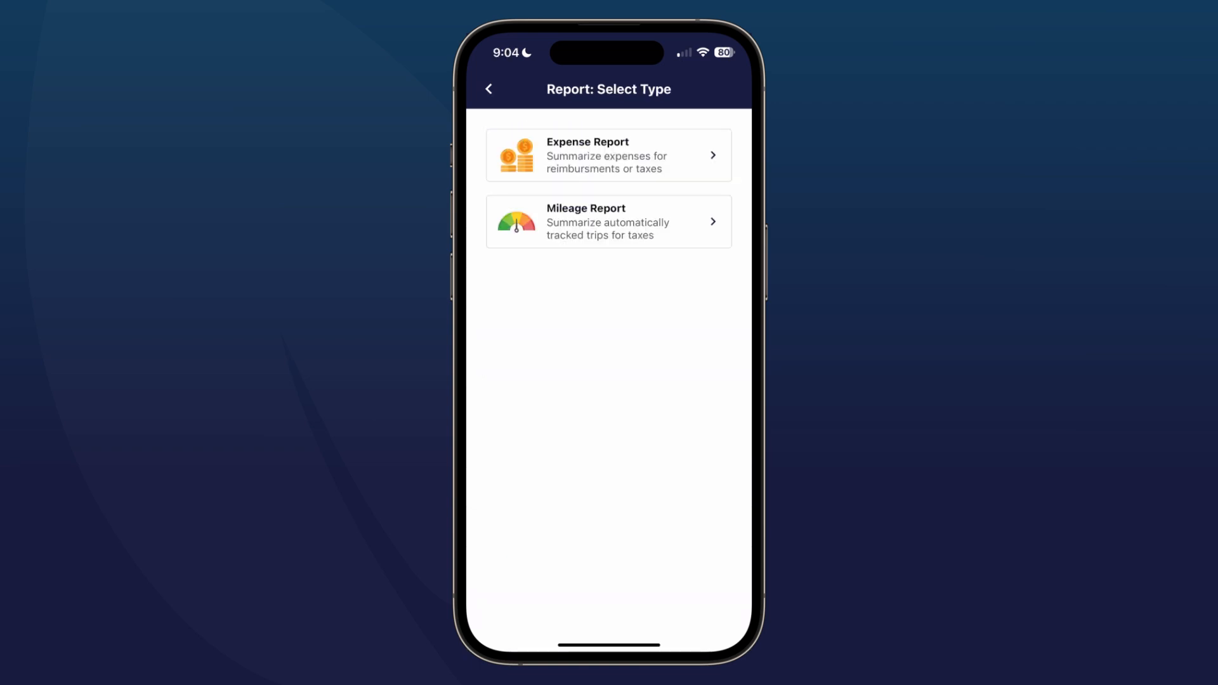
# Step: Choose Expense Report and include the Gas & Auto and EZ Pass folders
pyautogui.click(609, 155)
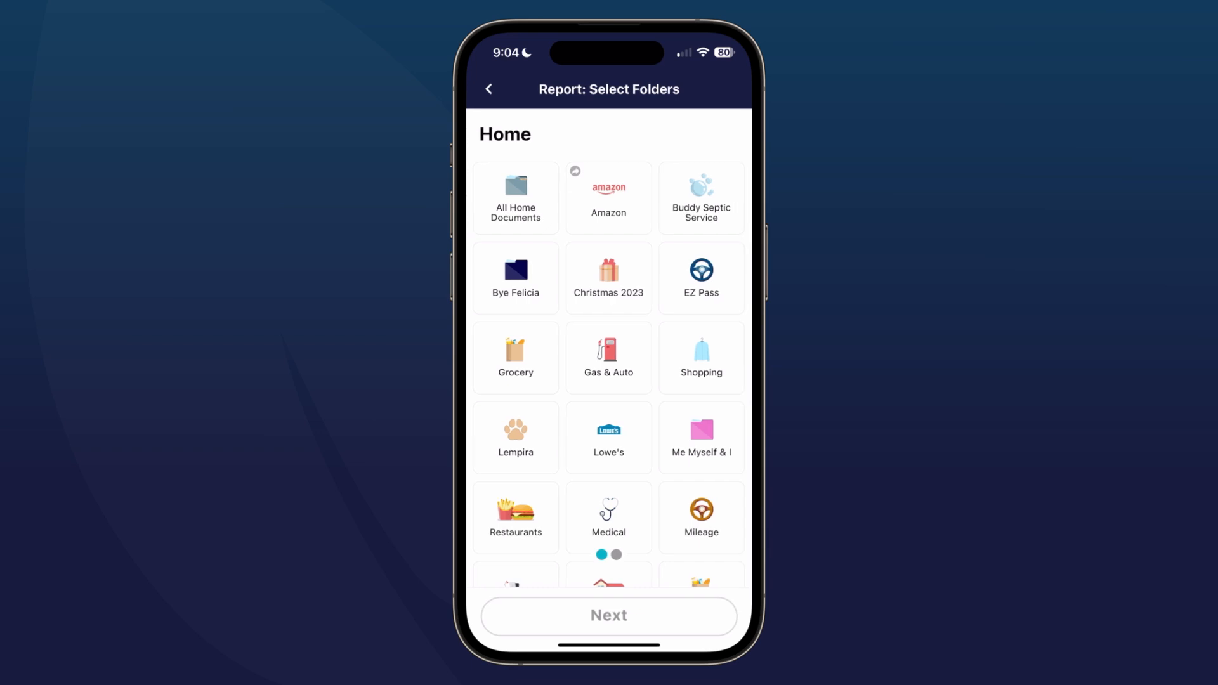
pyautogui.click(609, 357)
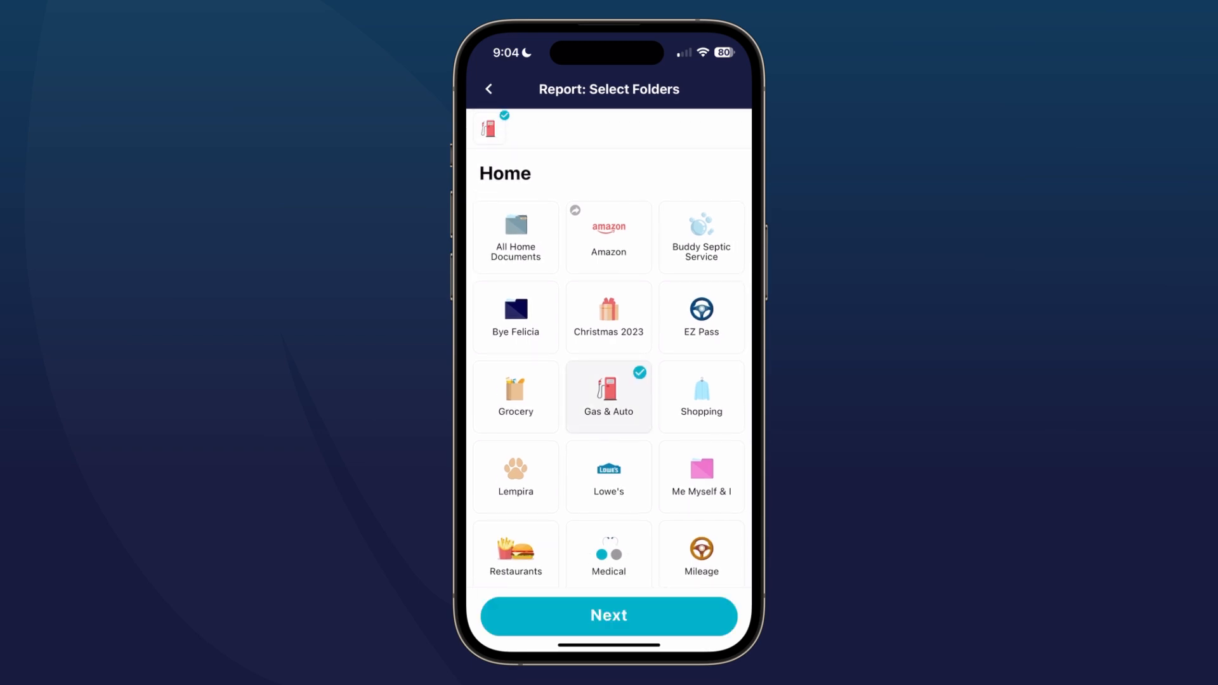
pyautogui.click(700, 317)
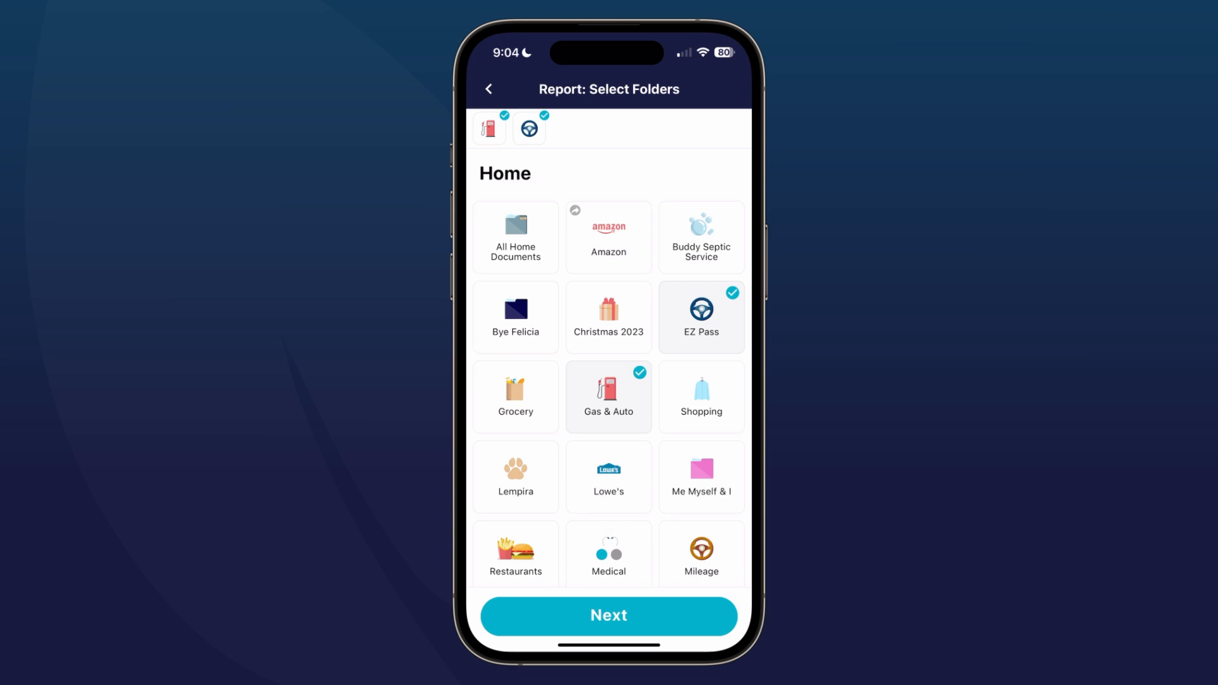
pyautogui.click(608, 615)
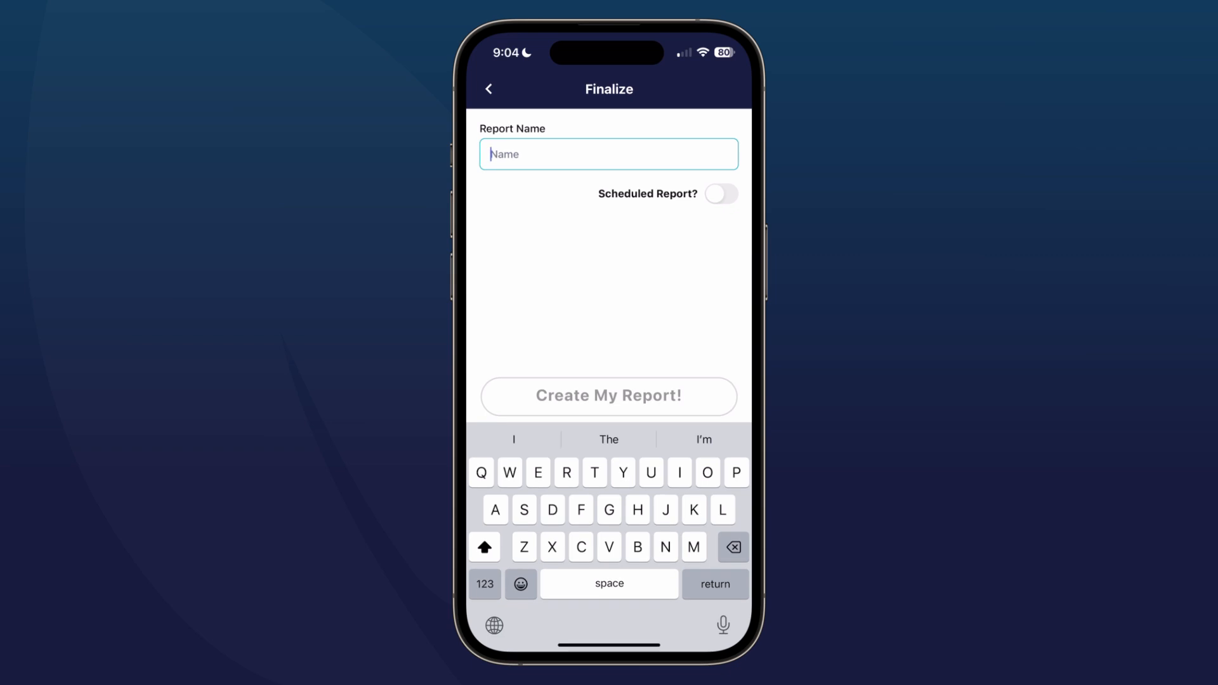
# Step: Name the report 'Gas and EZ Pass' and create it
pyautogui.write('Gas and E')
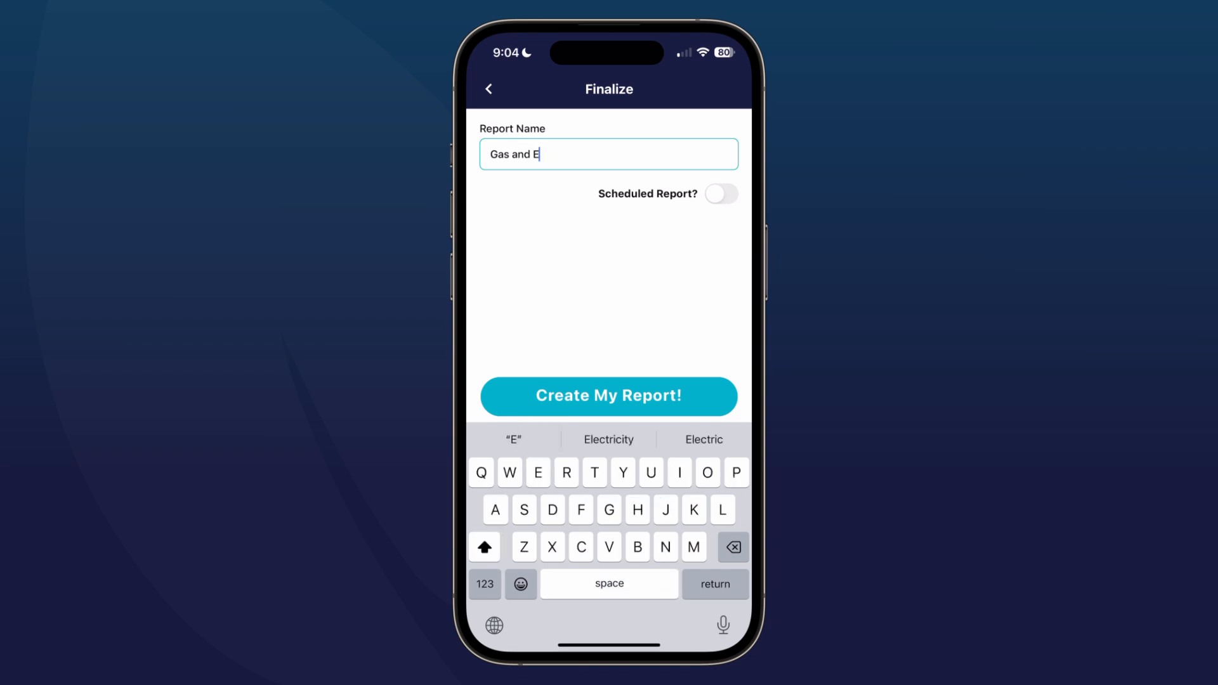
pyautogui.write('Z Pass')
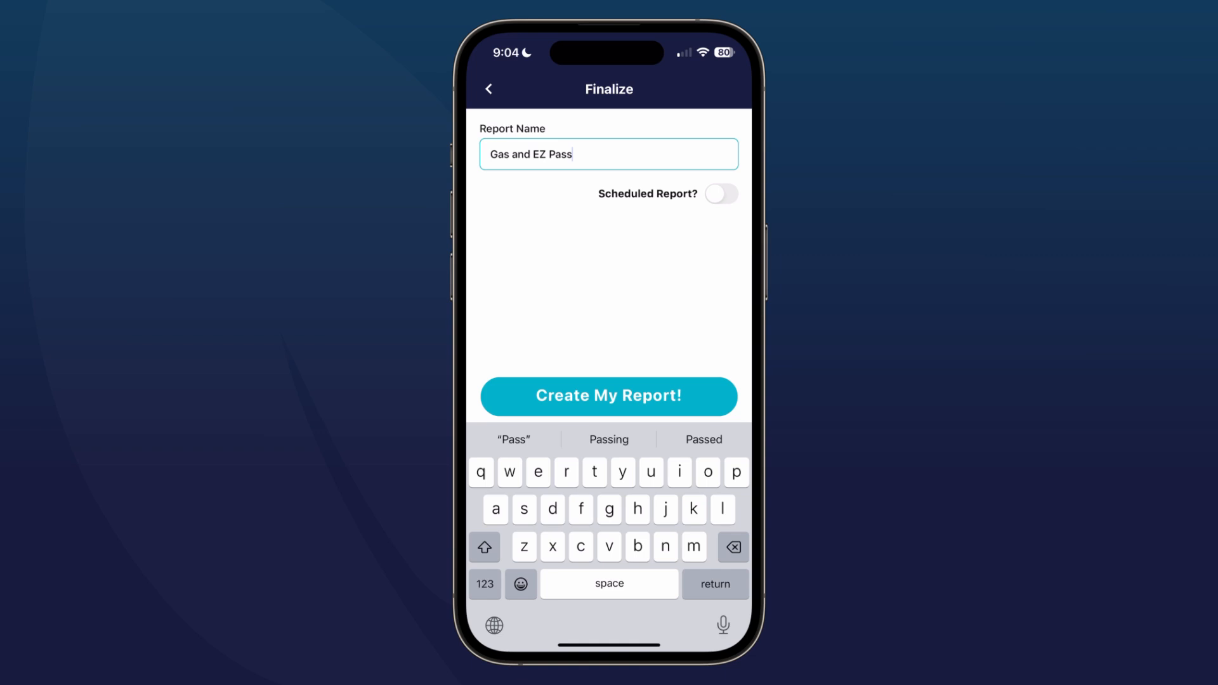
pyautogui.click(608, 395)
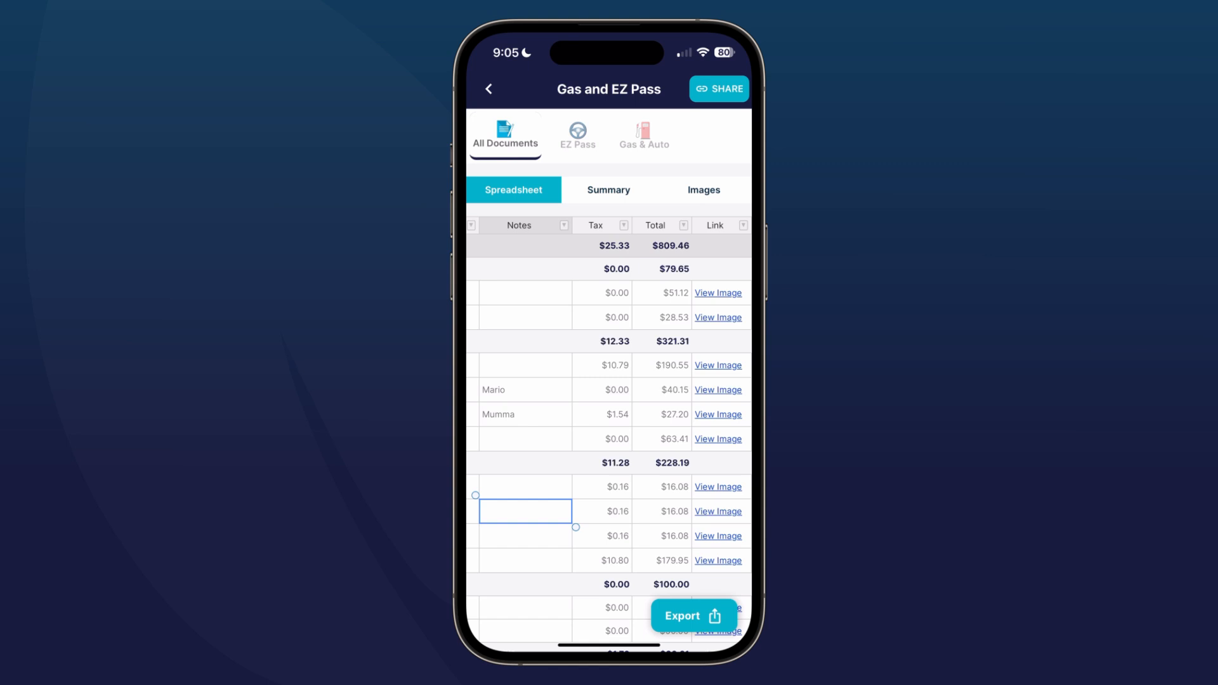
# Step: Review the spreadsheet and $809.46 monthly summary chart, then view receipt images
pyautogui.hscroll(-3)
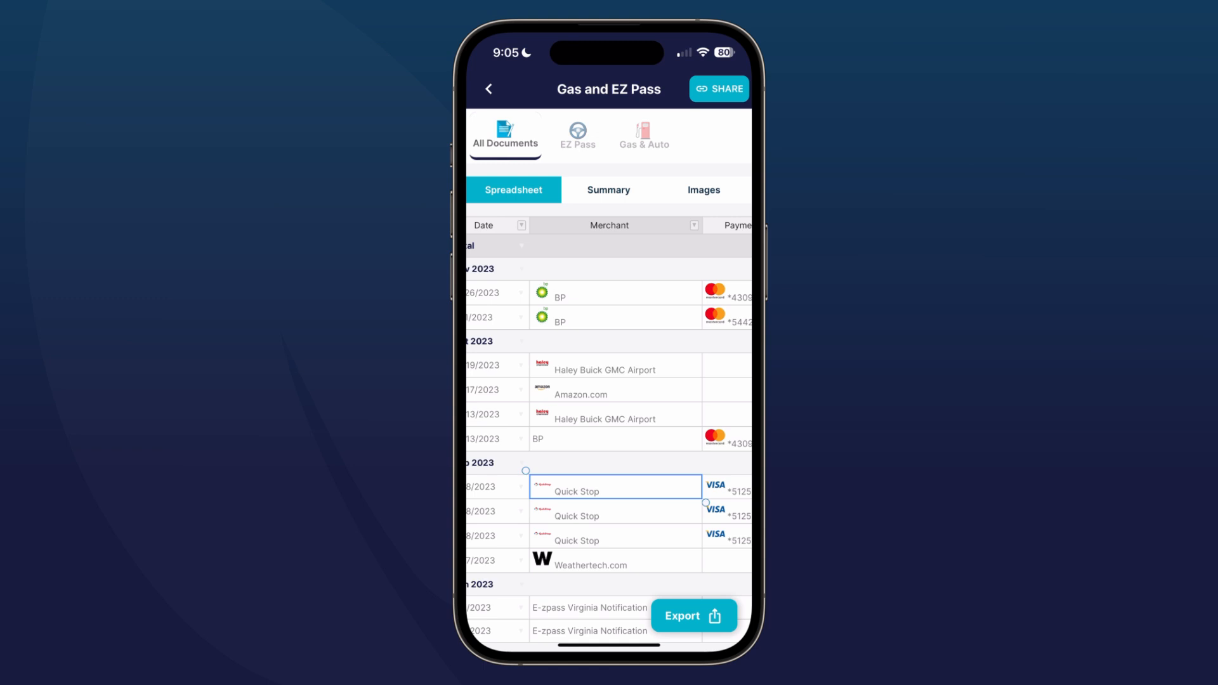
pyautogui.click(609, 189)
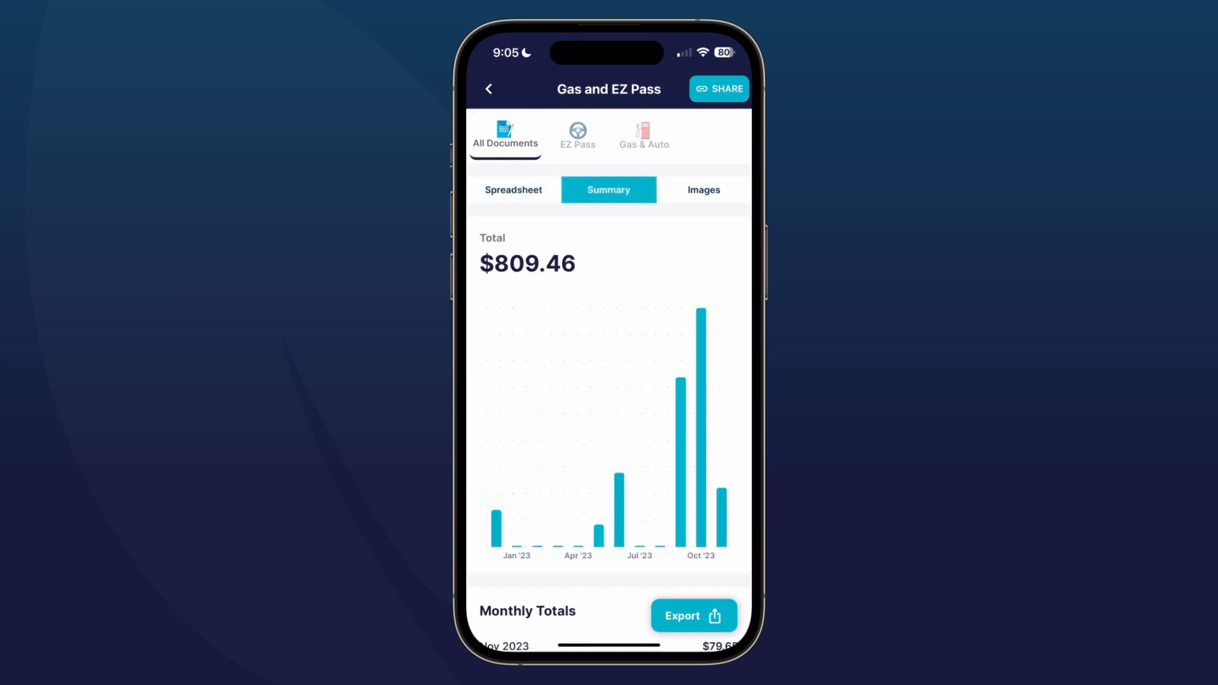
pyautogui.scroll(-3)
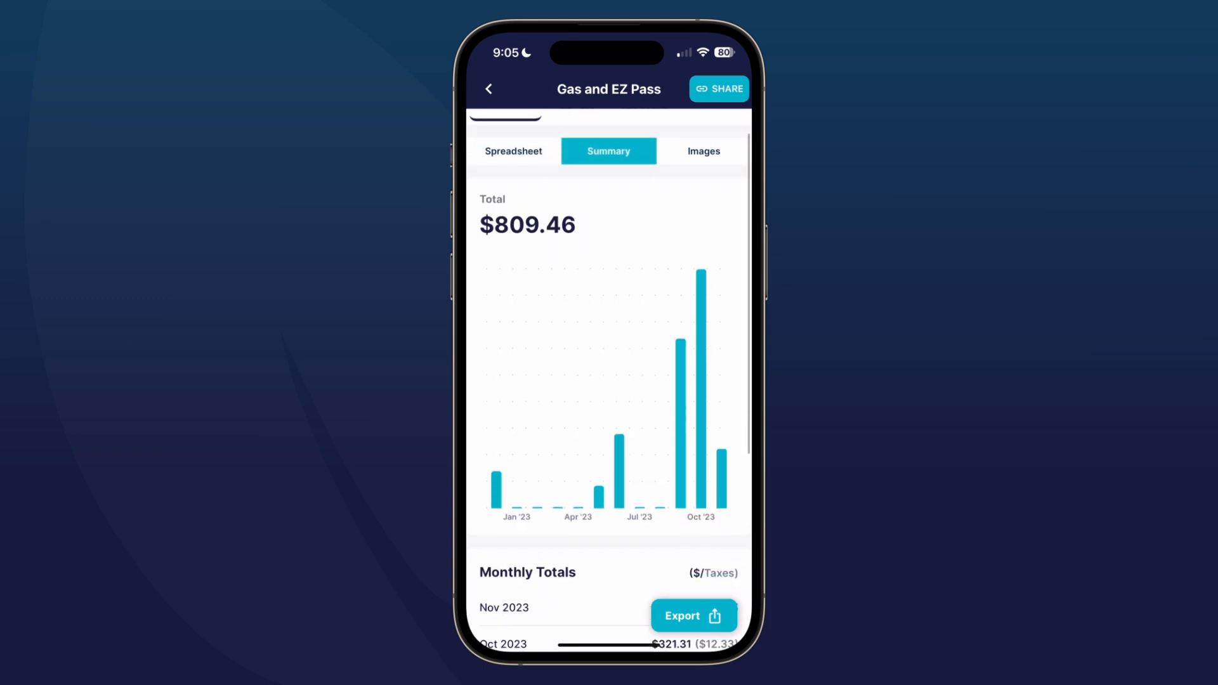
pyautogui.scroll(-3)
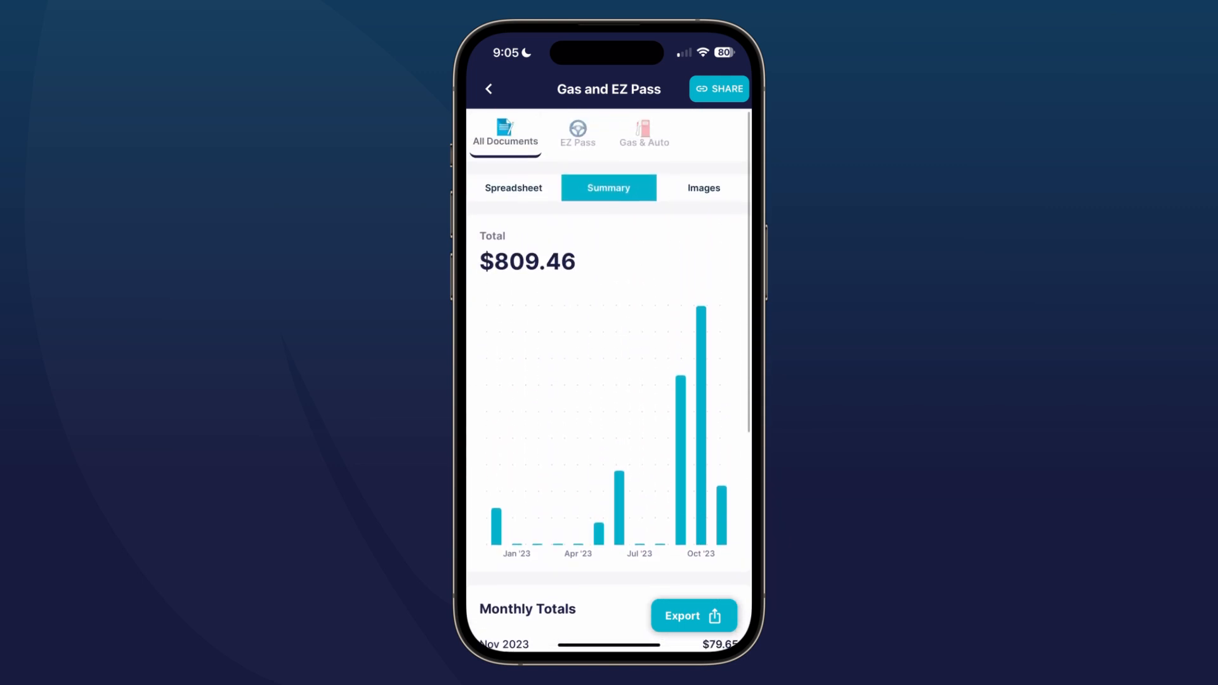
pyautogui.click(702, 188)
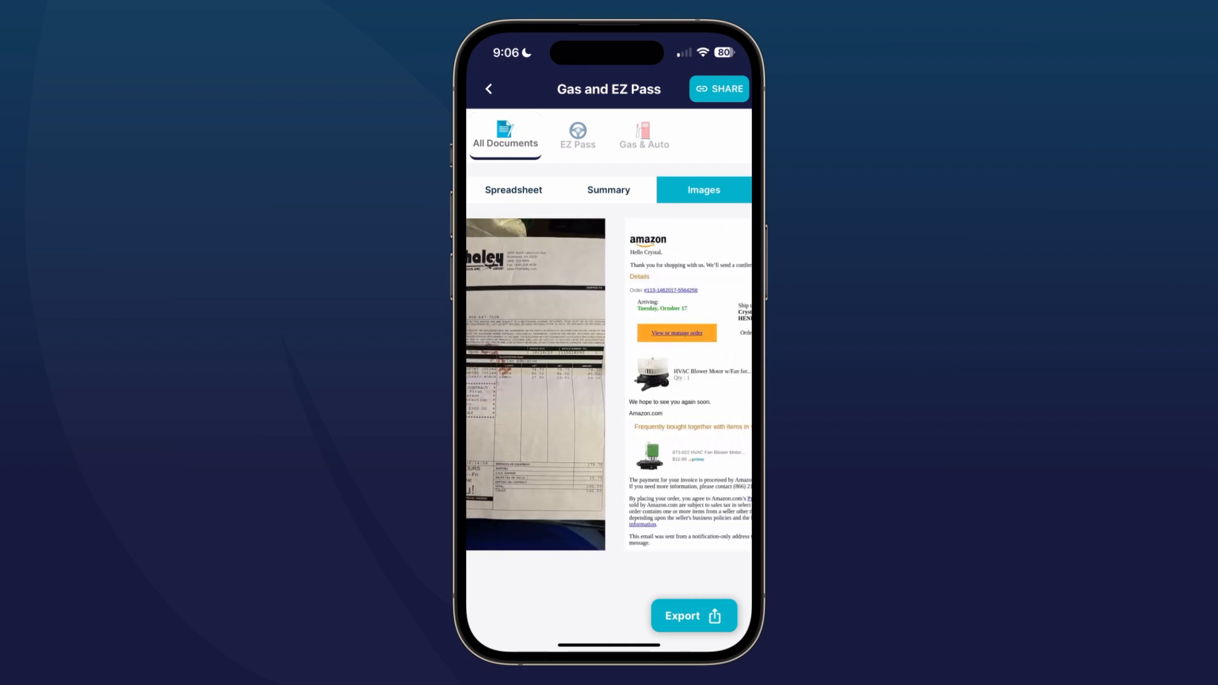
# Step: Filter the spreadsheet between EZ Pass and Gas & Auto entries, then share it
pyautogui.click(513, 189)
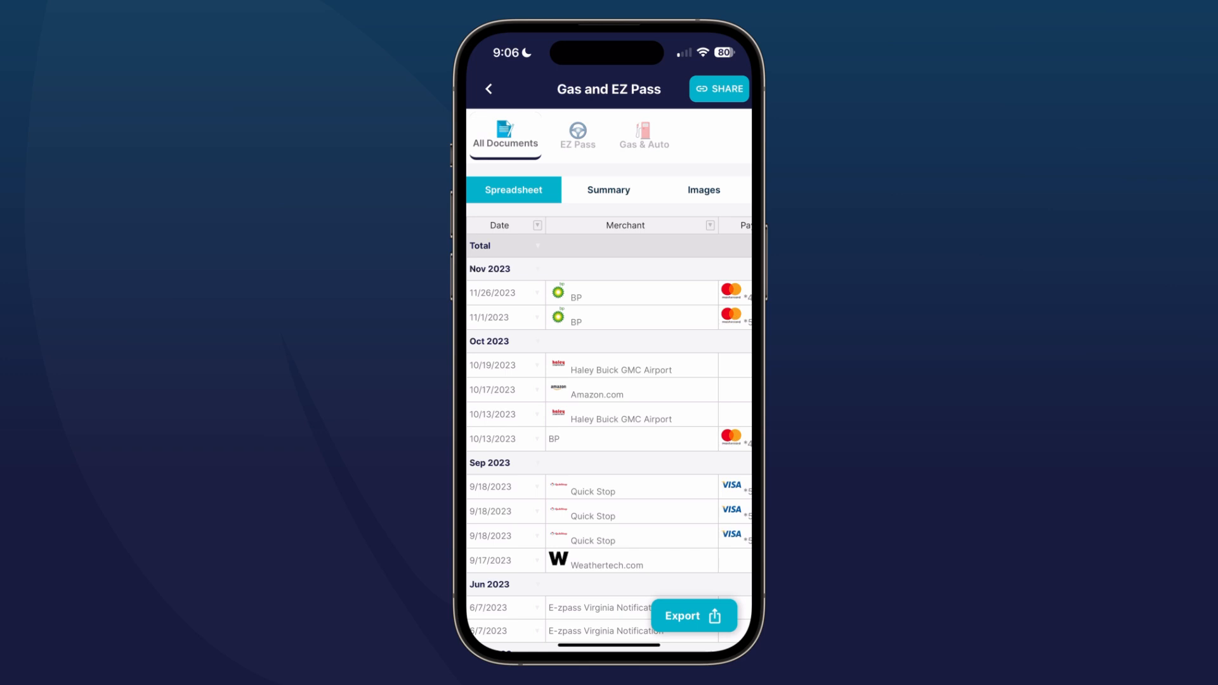
pyautogui.click(577, 134)
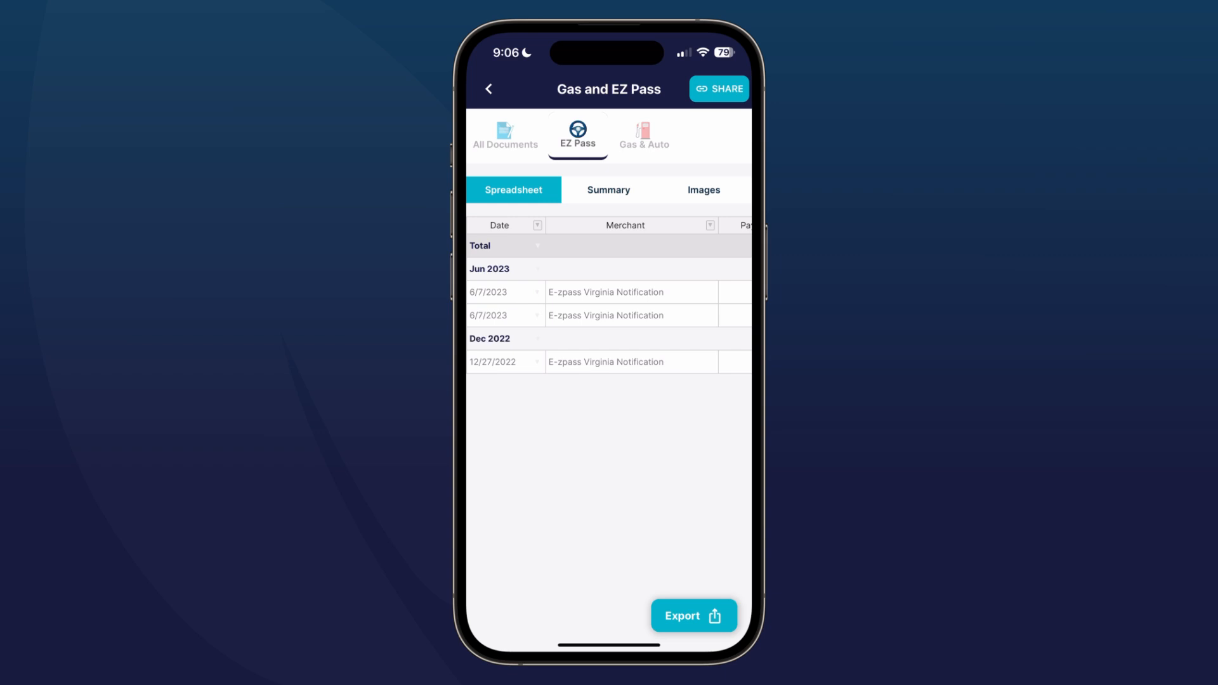
pyautogui.click(643, 136)
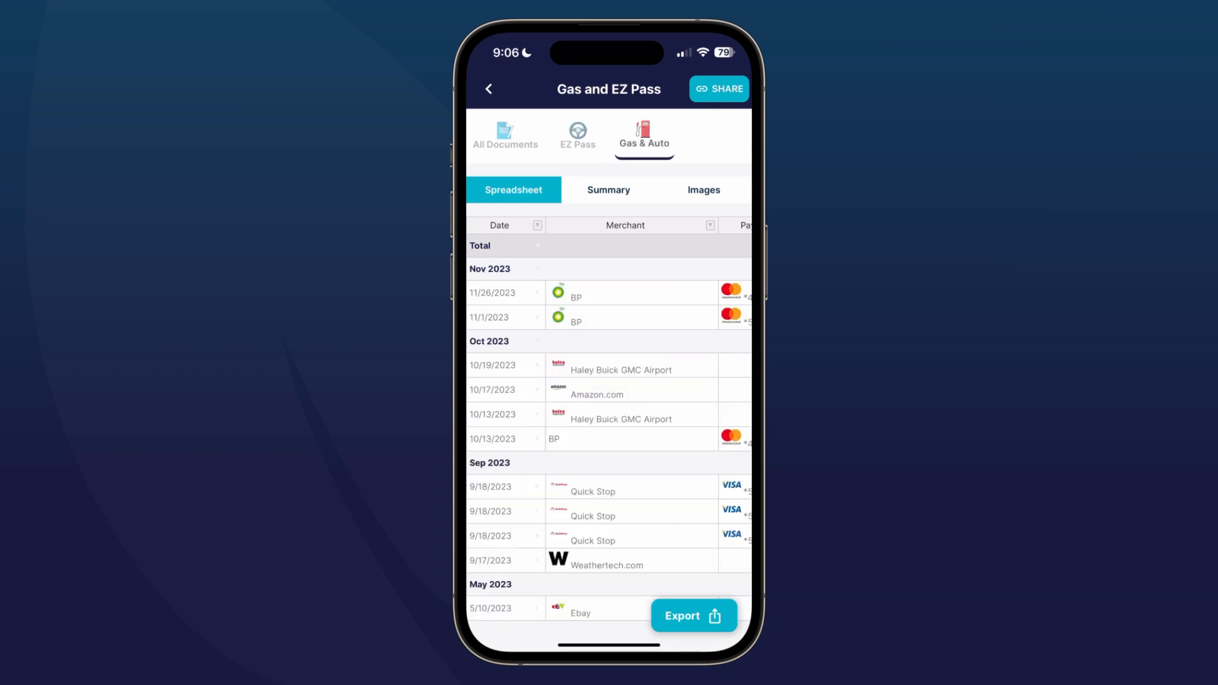
pyautogui.click(577, 134)
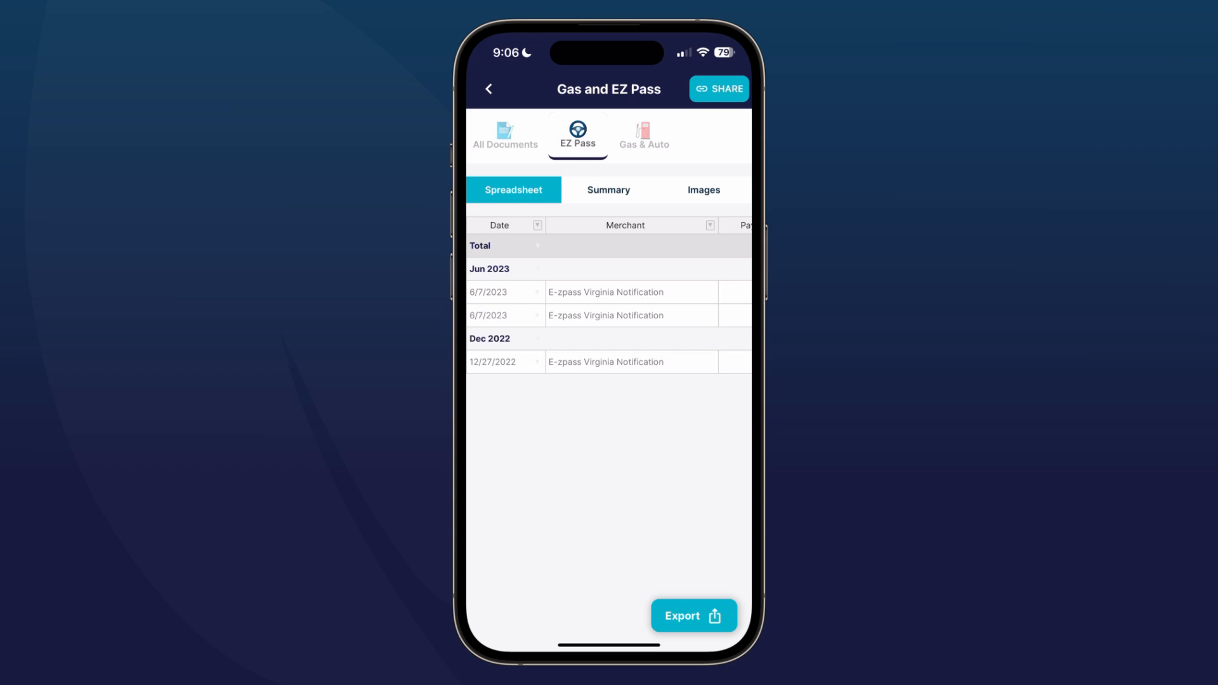
pyautogui.click(718, 88)
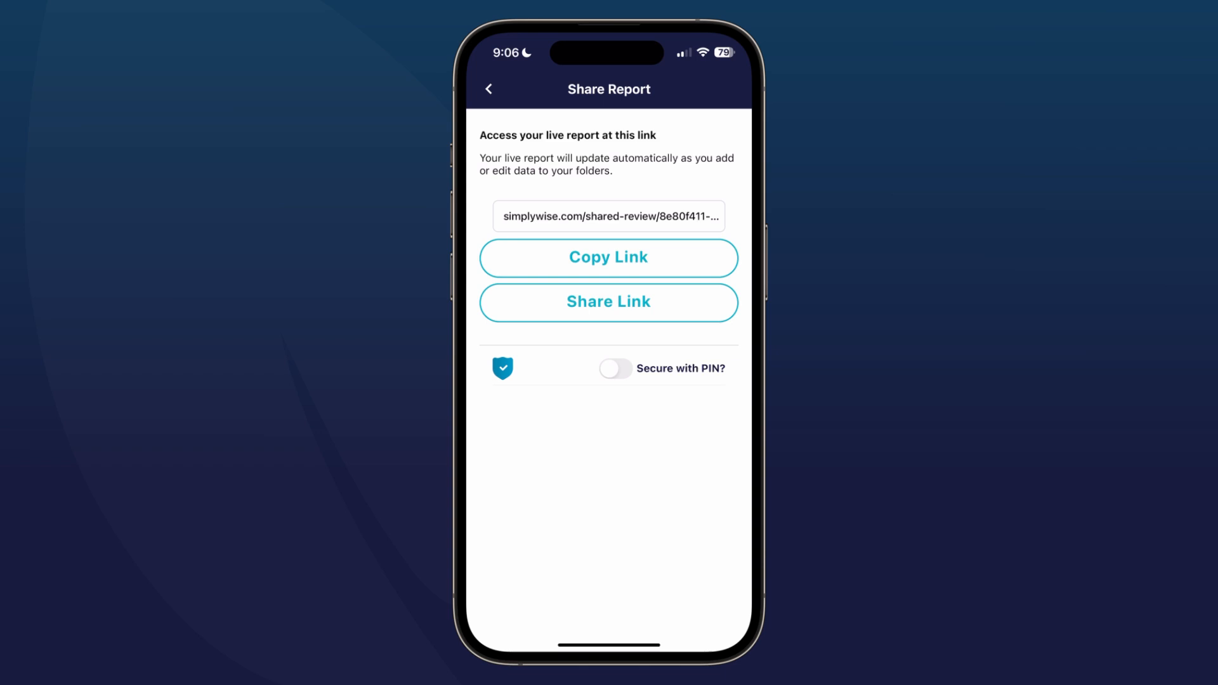
# Step: Enable PIN protection on the share link, then show XLSX, CSV and print export options
pyautogui.click(615, 367)
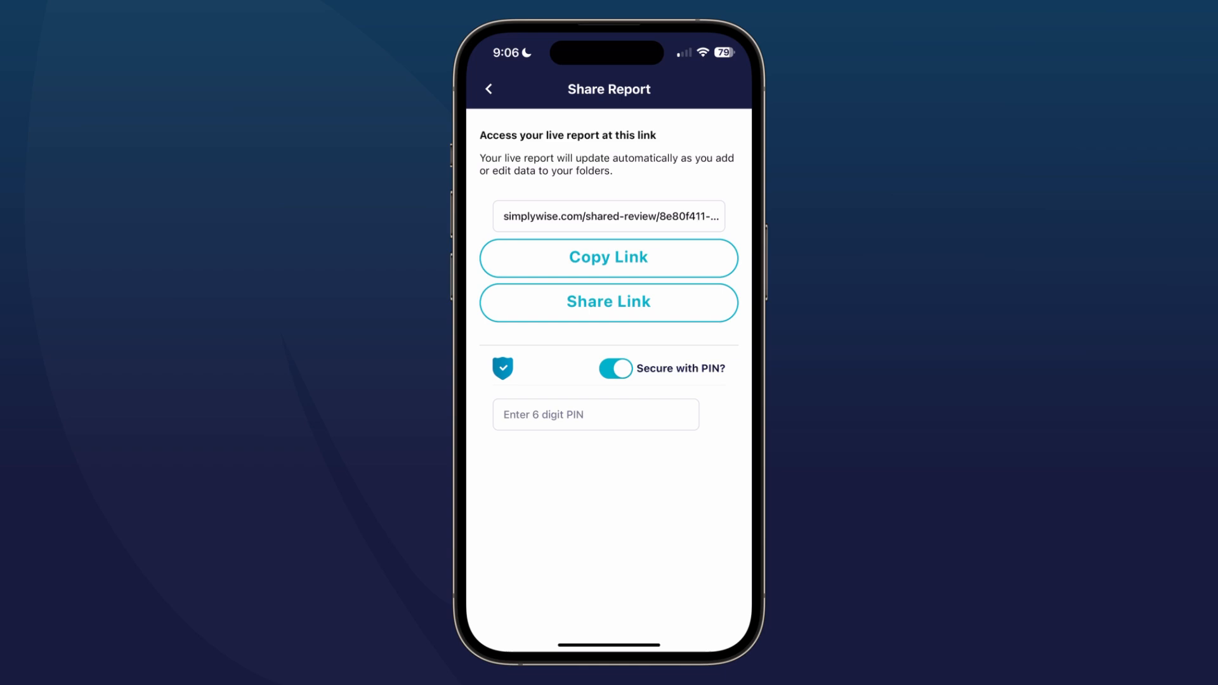
pyautogui.click(489, 89)
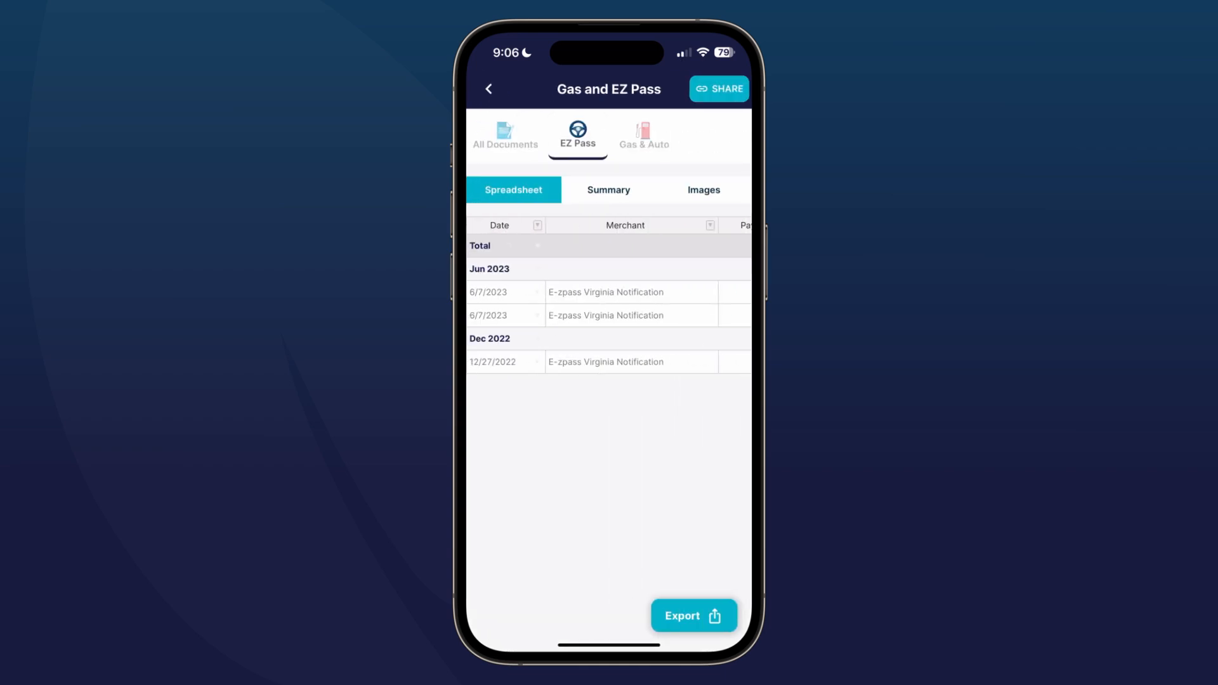
pyautogui.click(692, 615)
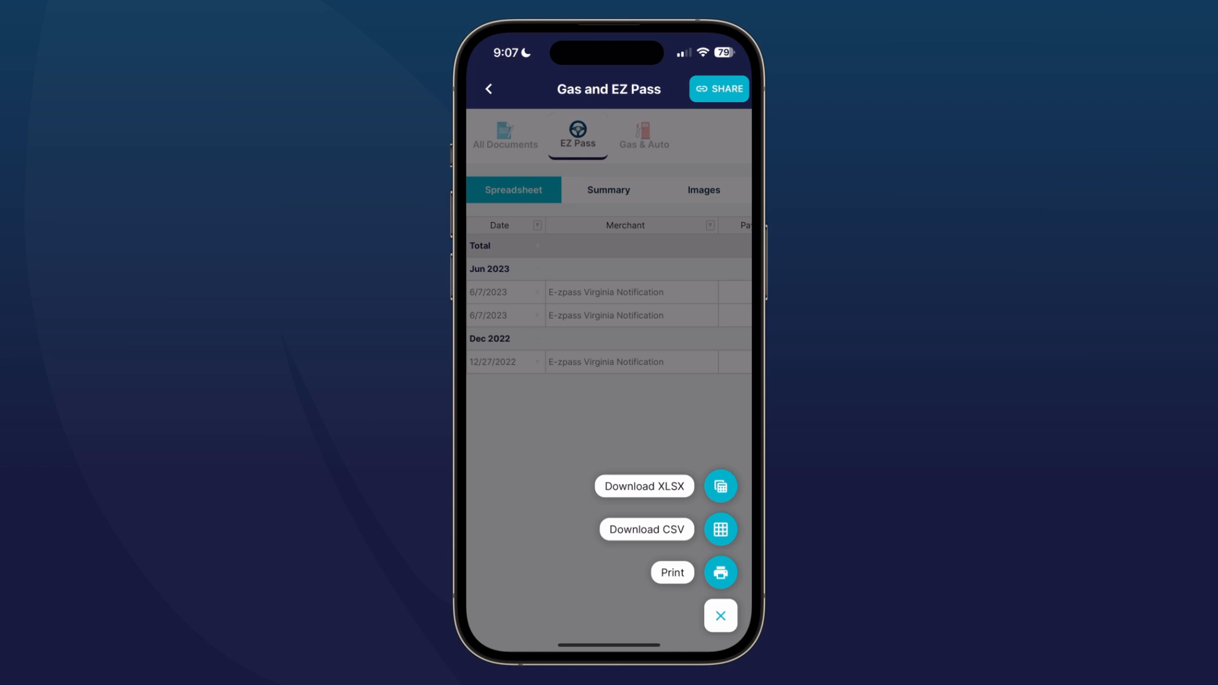
# Step: Dismiss export options and list All Documents entries, Nov 2023 back to Dec 2022
pyautogui.click(719, 615)
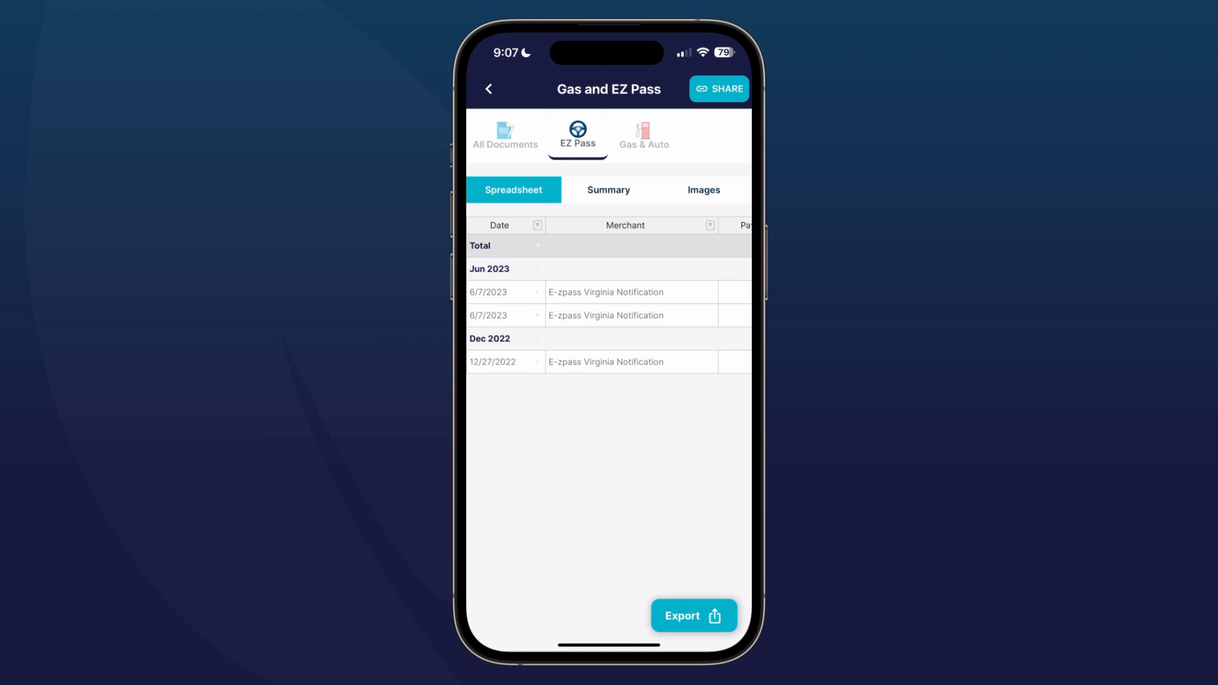
pyautogui.click(505, 134)
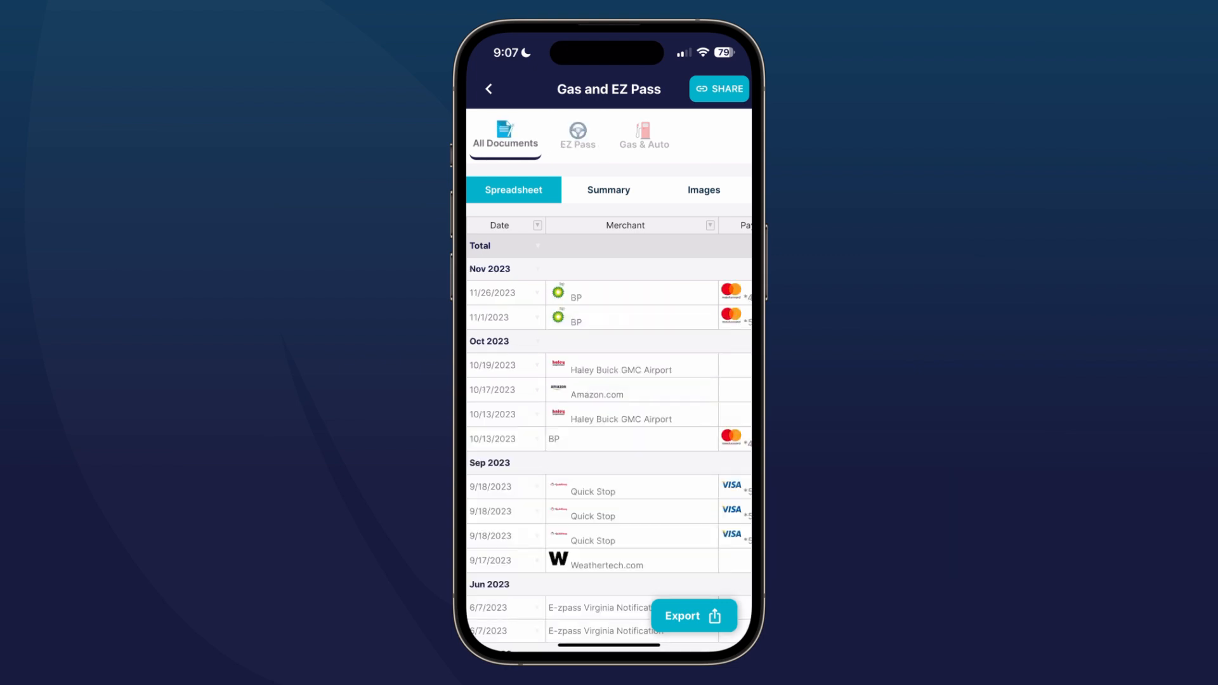
pyautogui.scroll(-3)
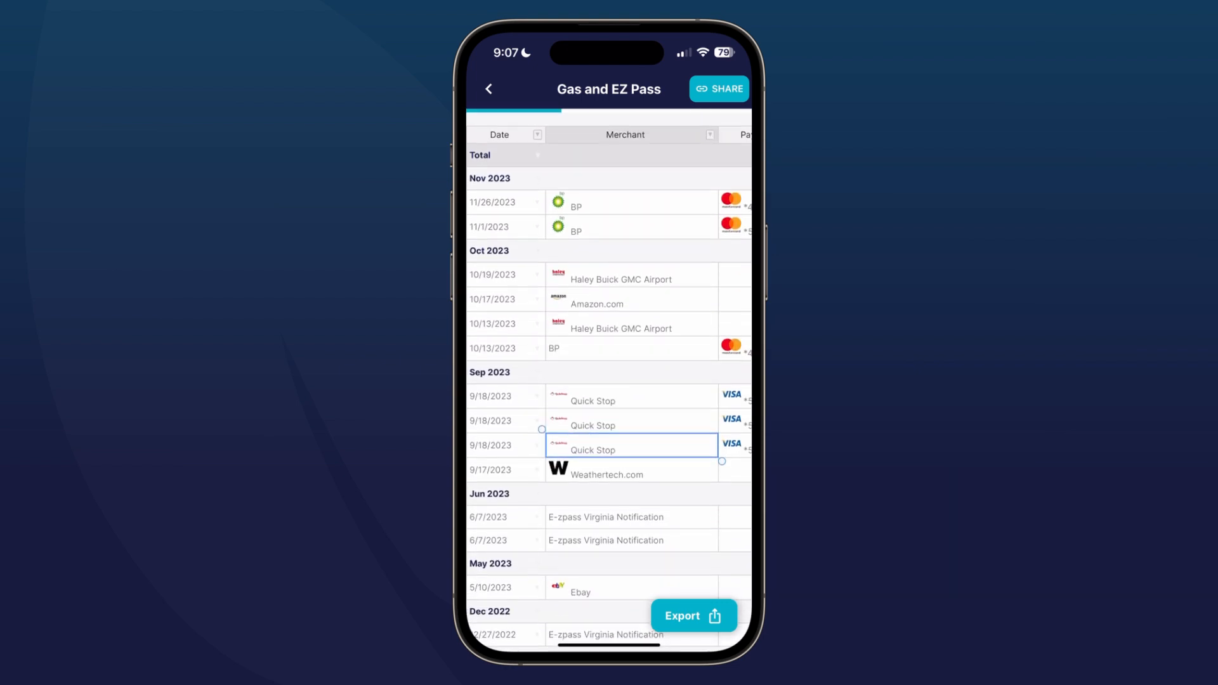